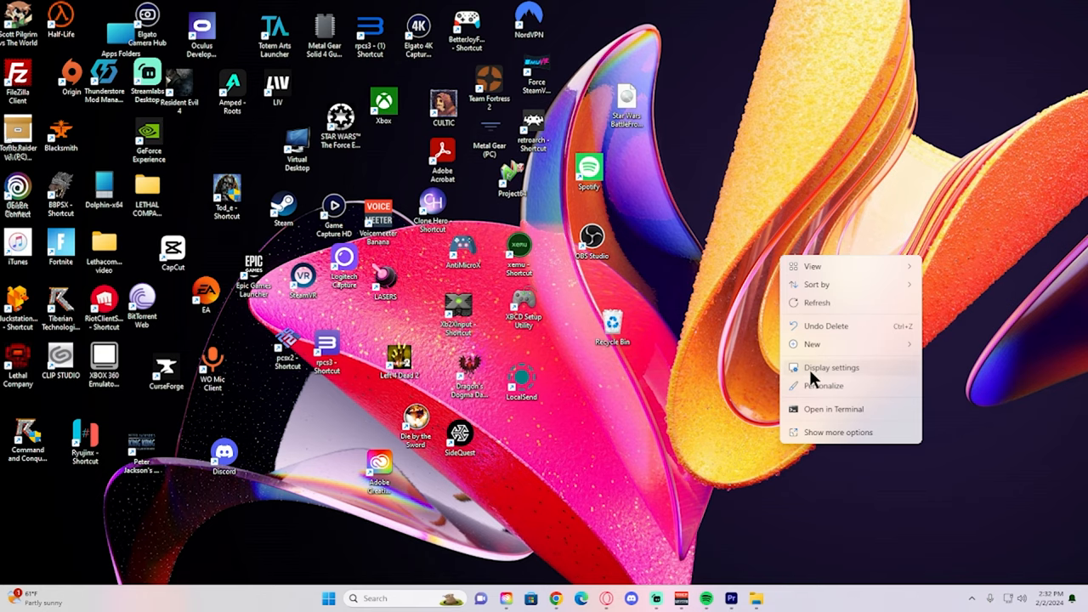
Step: Reach Display settings from the desktop menu and select monitor 2 in the arrangement preview
left_click(830, 367)
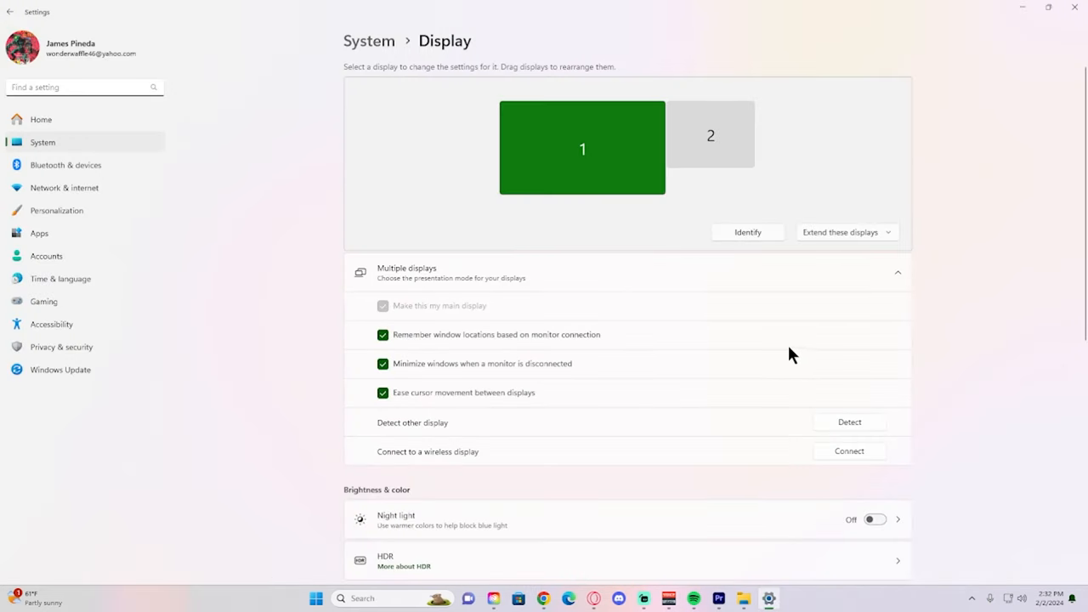
left_click(710, 134)
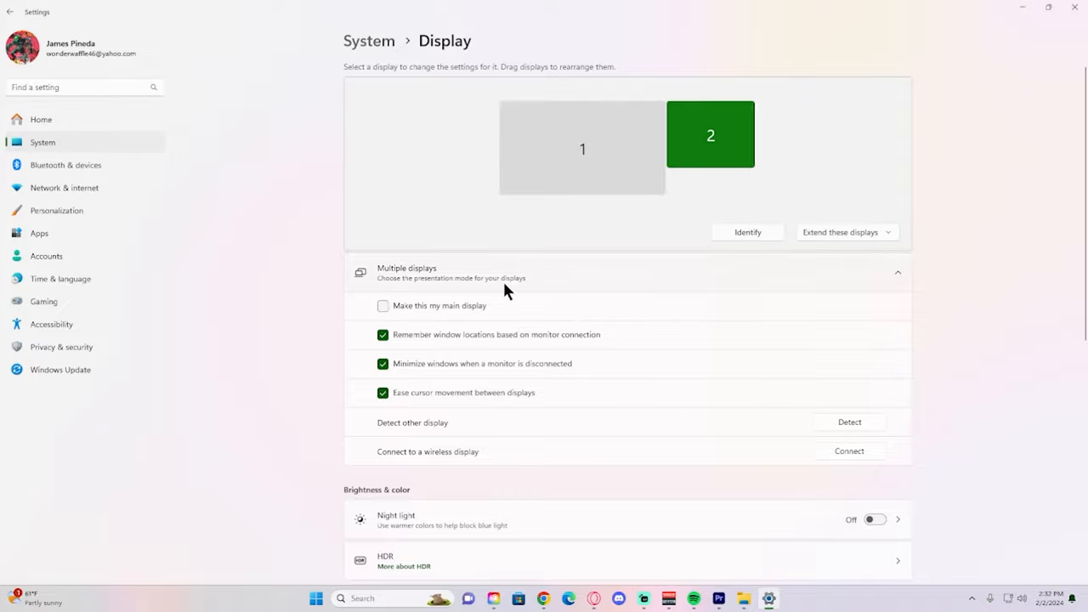